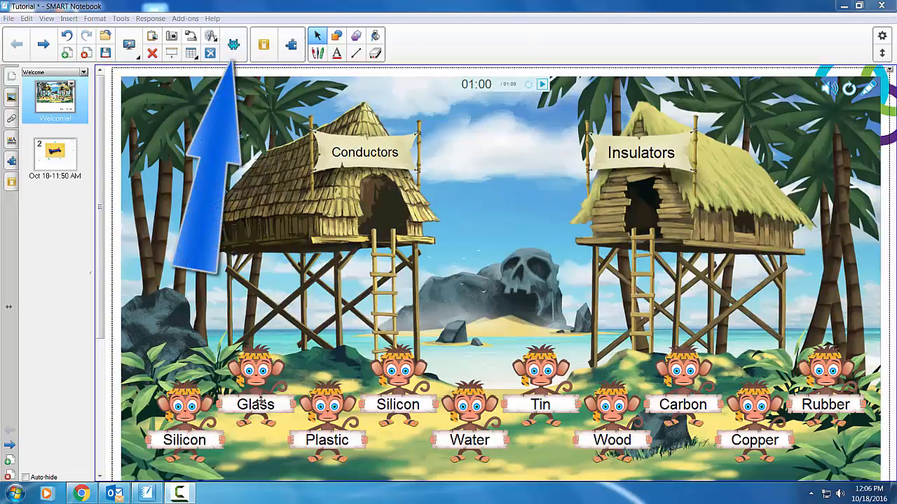
Step: Drag a material label from the monkeys onto a Conductors or Insulators hut
left_click_drag(256, 404, 294, 372)
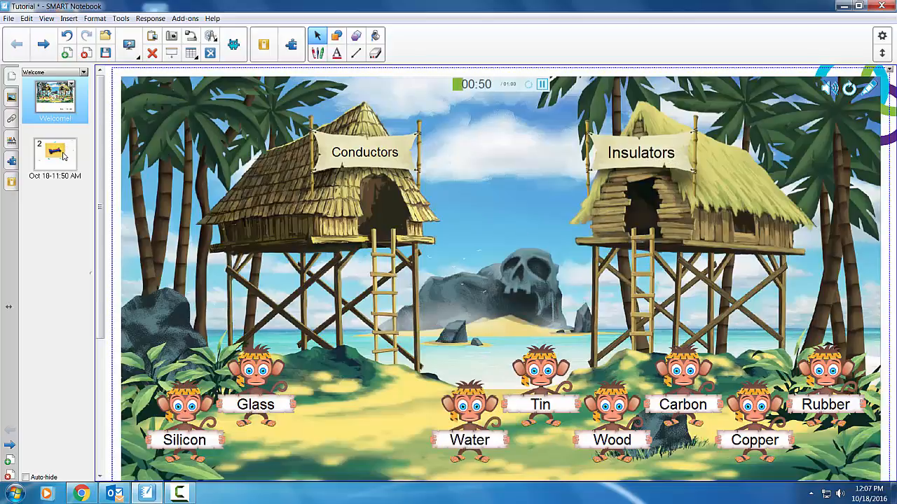
Step: Select the page 2 thumbnail showing the labelled car photo
left_click(55, 154)
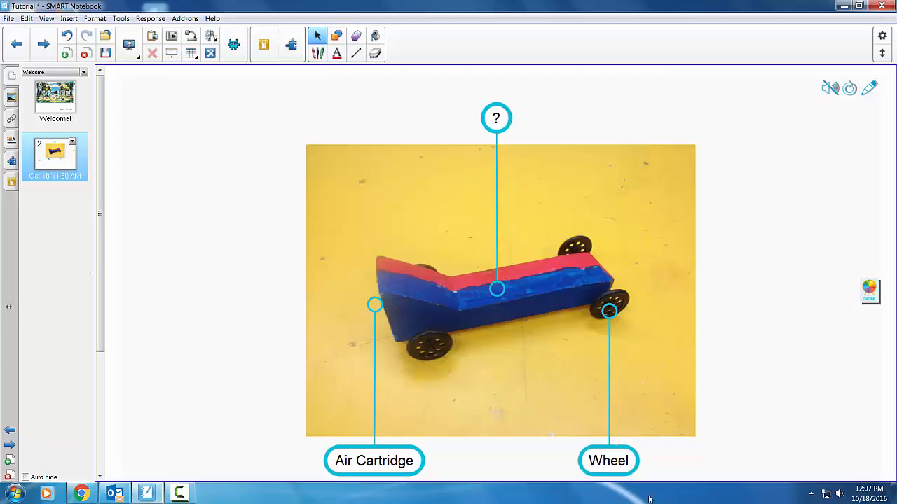
mouse_move(623, 442)
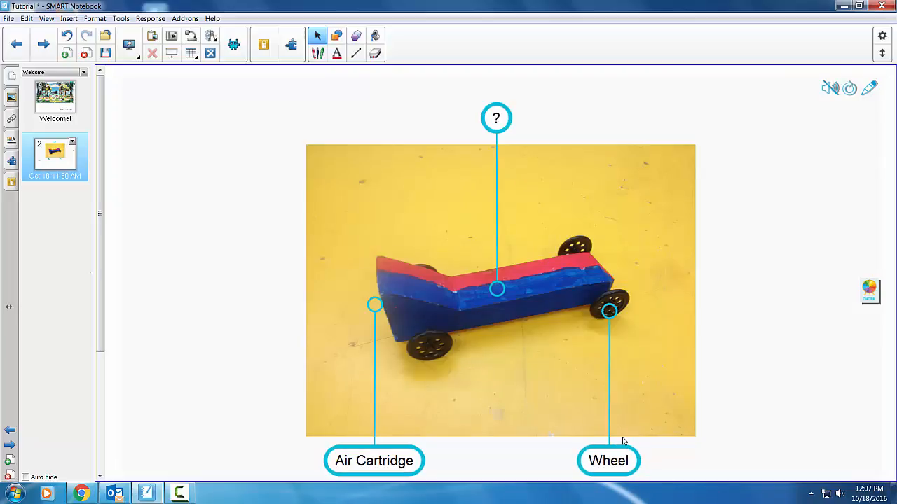
mouse_move(471, 393)
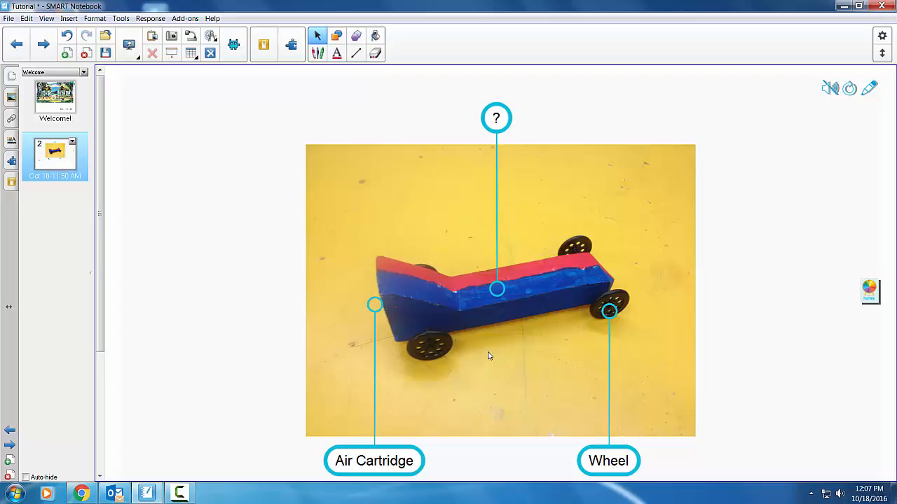
mouse_move(301, 273)
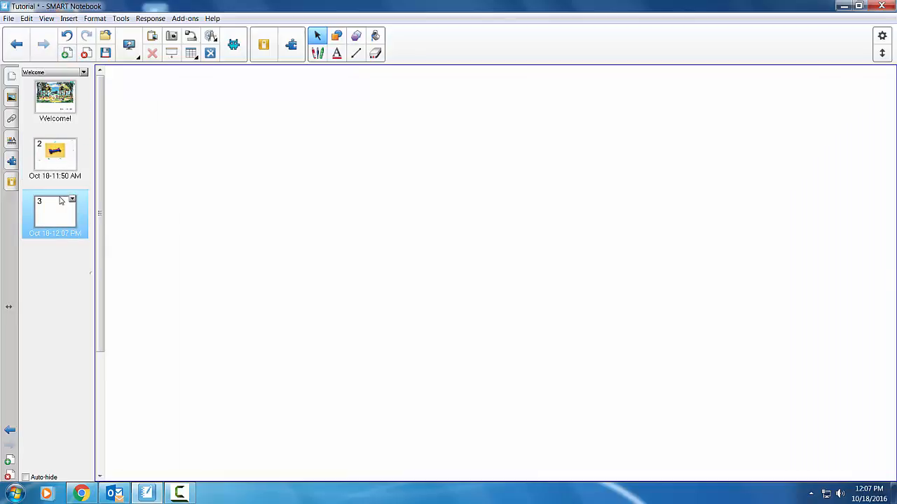
Step: Open the SMART lab chooser and scroll down to Shout It Out!
left_click(233, 44)
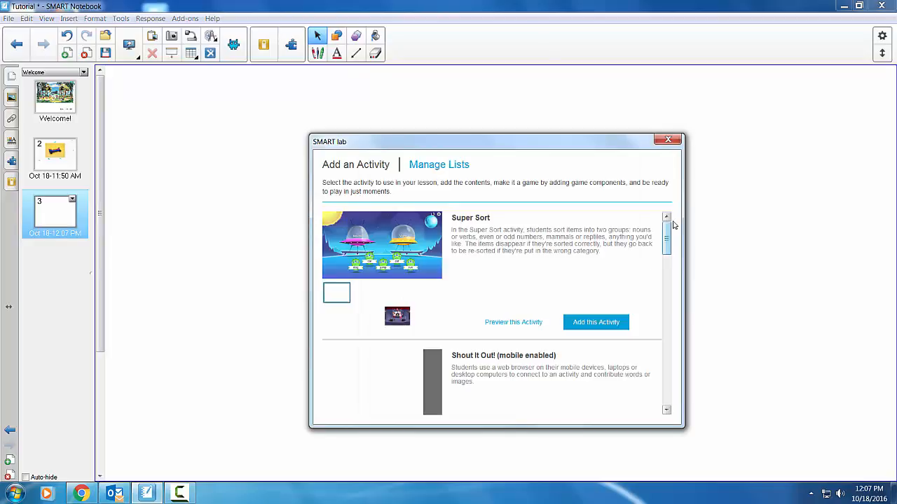
scroll("down", 3)
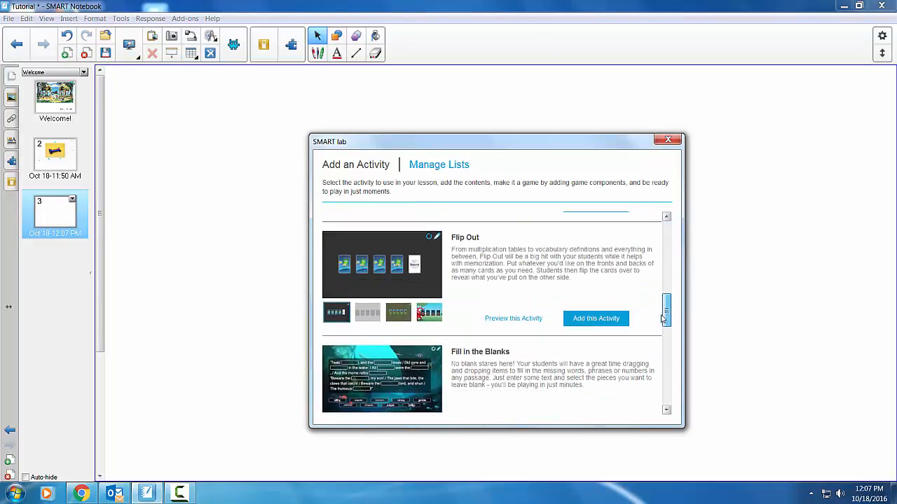
scroll("down", 3)
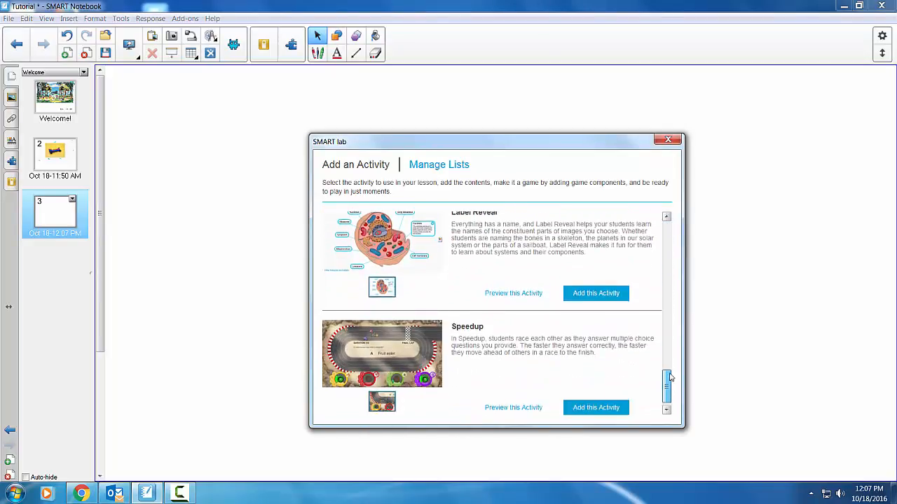
scroll("down", 3)
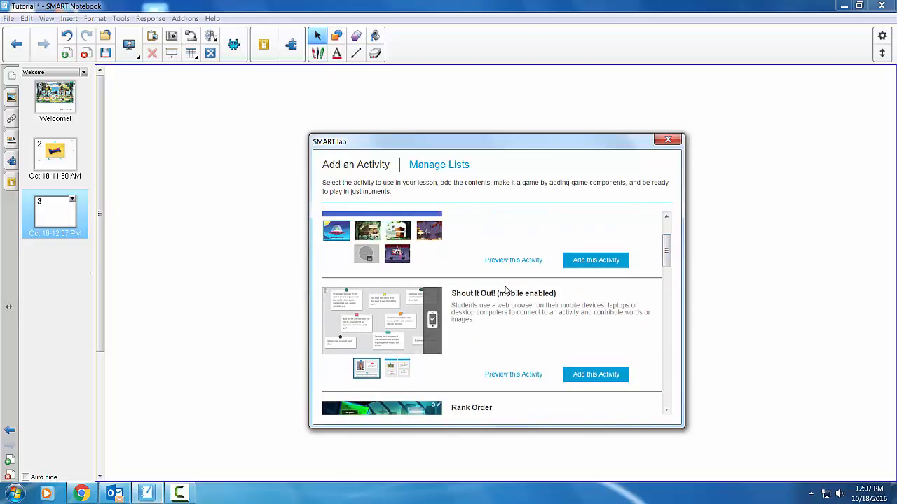
Step: Add Shout It Out! with the Arranged Randomly template and image contributions
left_click(595, 374)
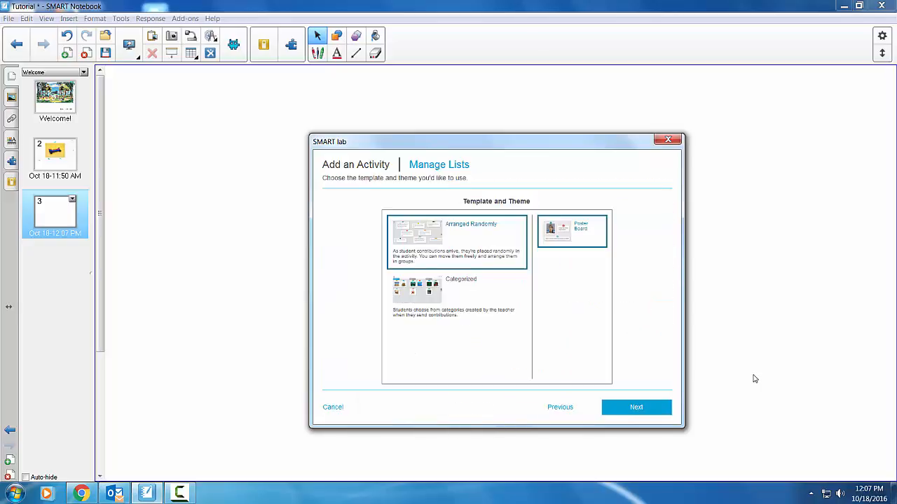
mouse_move(436, 315)
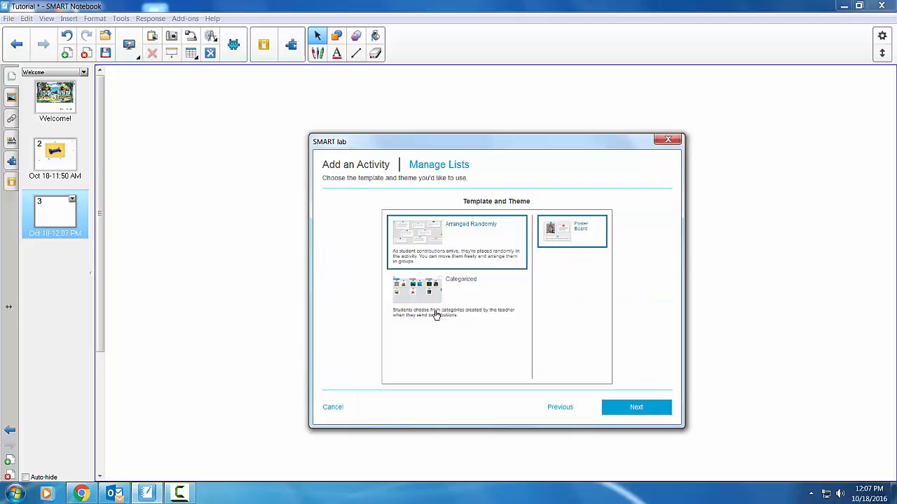
mouse_move(431, 243)
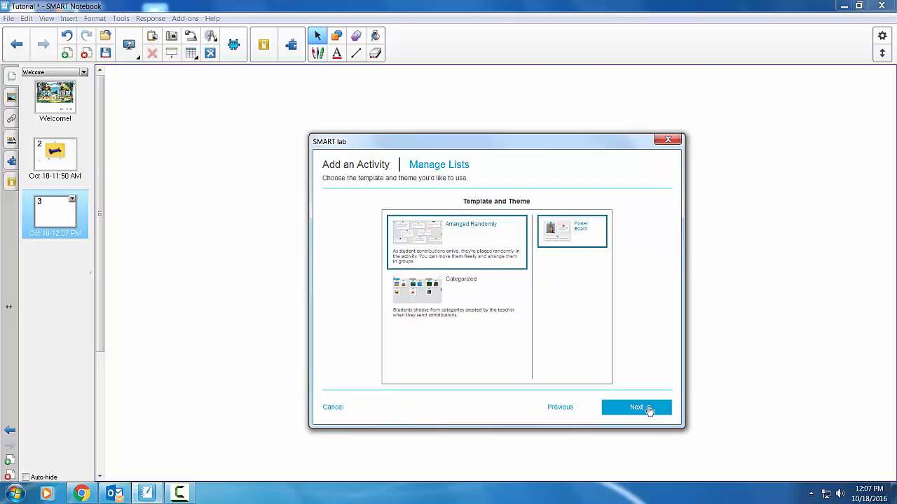
left_click(636, 407)
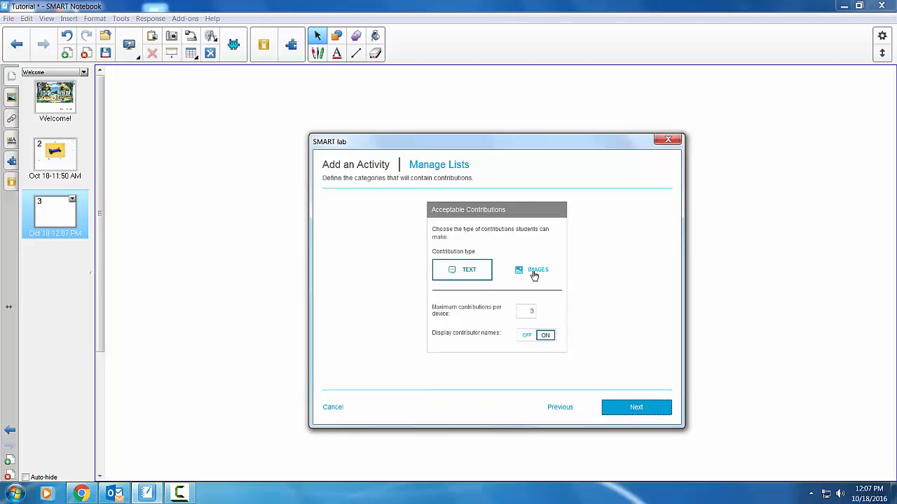
left_click(532, 270)
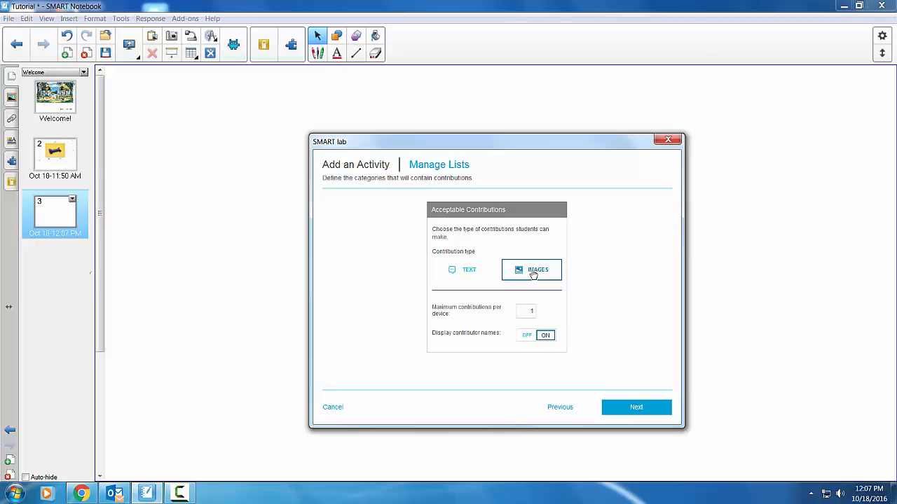
mouse_move(695, 418)
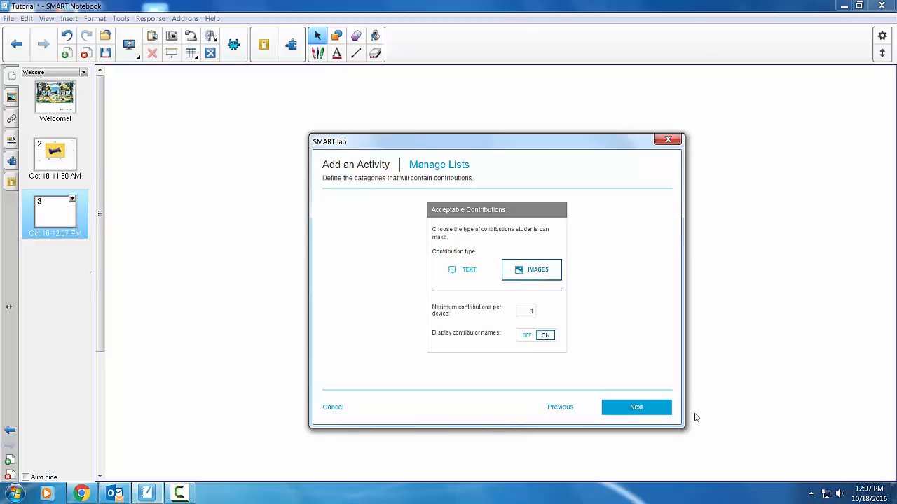
Step: Add a Timer game component counting down from 00:15
left_click(636, 407)
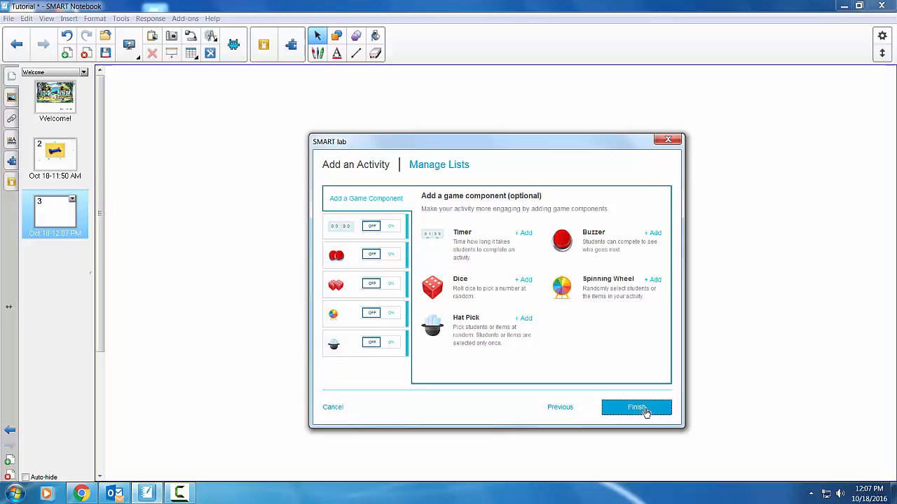
mouse_move(608, 287)
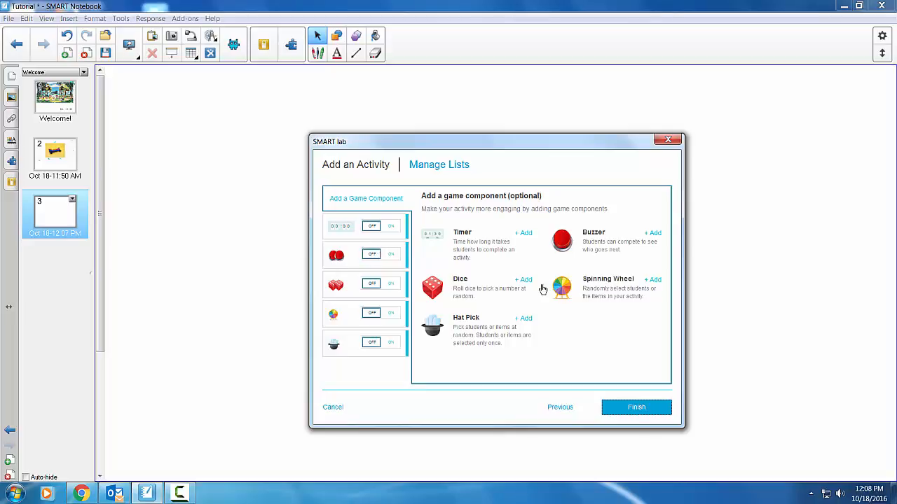
mouse_move(529, 243)
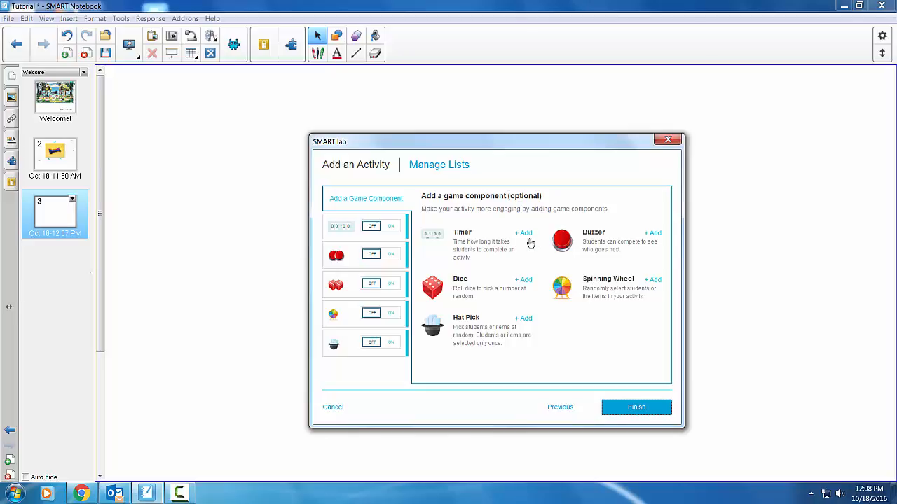
mouse_move(527, 237)
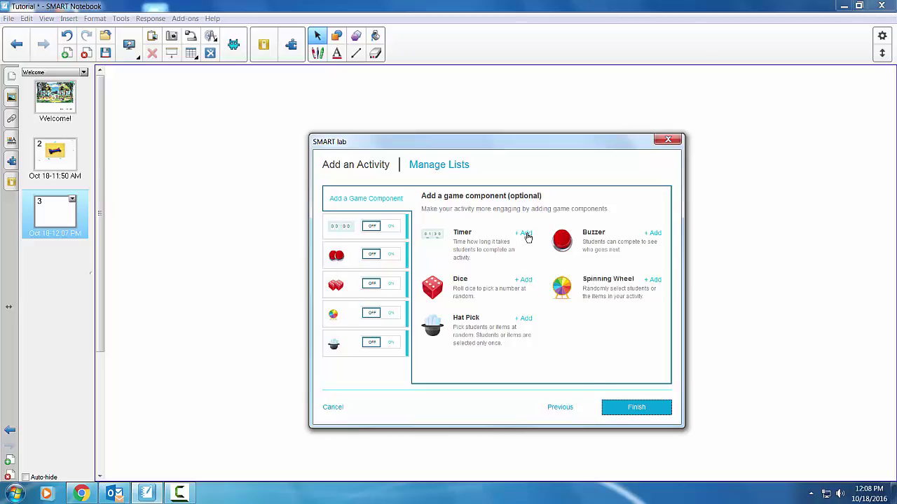
left_click(522, 233)
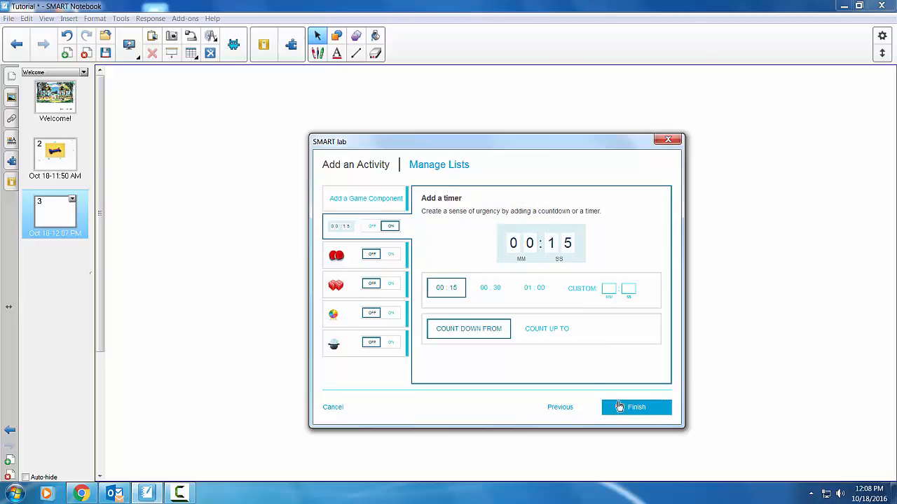
mouse_move(641, 409)
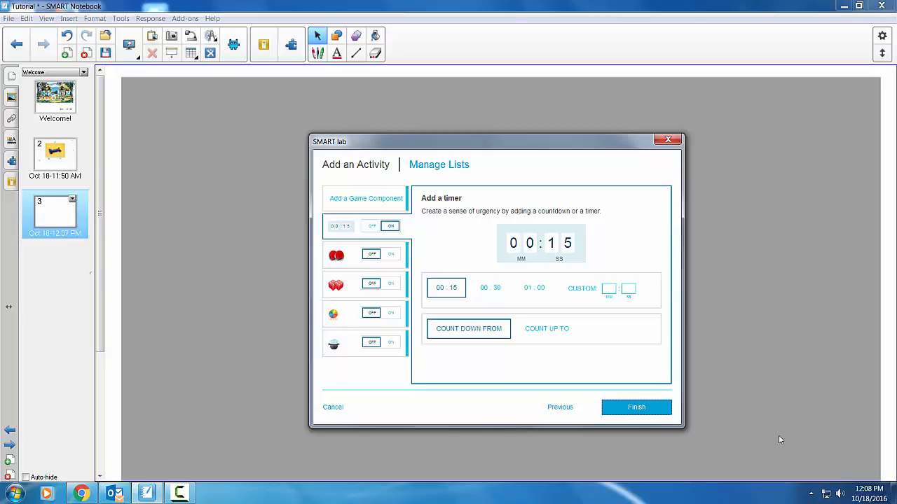
Step: Finish the SMART lab dialog to place Shout It Out! on page 3
left_click(637, 406)
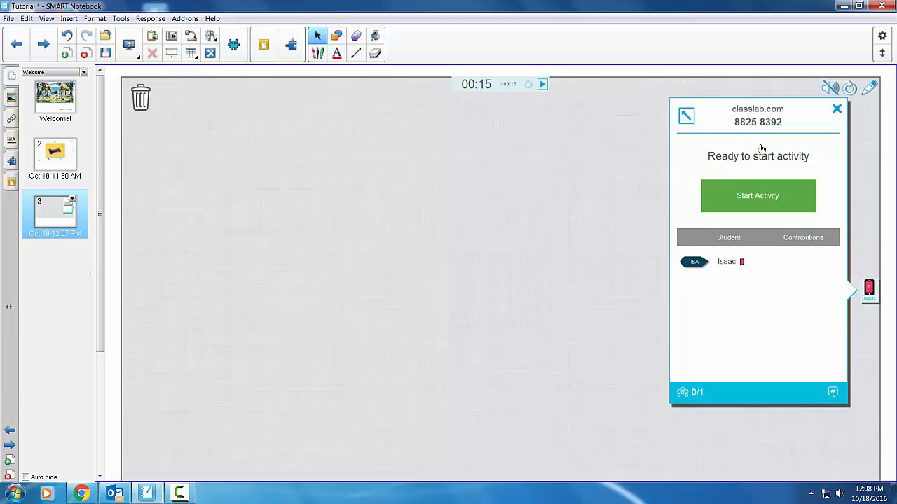
mouse_move(734, 213)
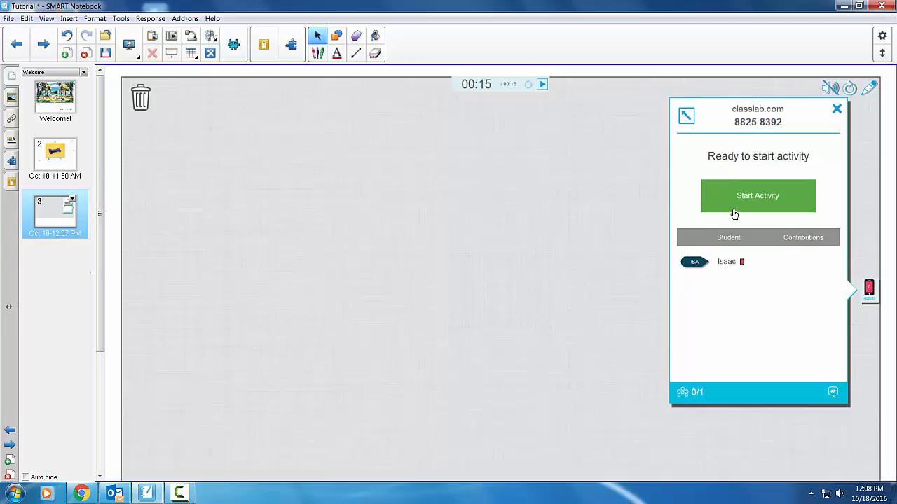
Step: Start the Shout It Out! activity and wait for a student's image submission
left_click(757, 196)
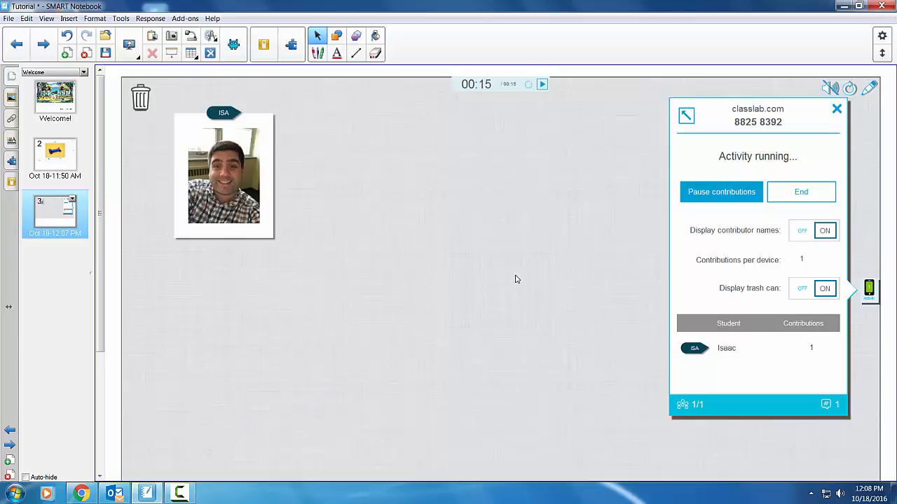
mouse_move(378, 309)
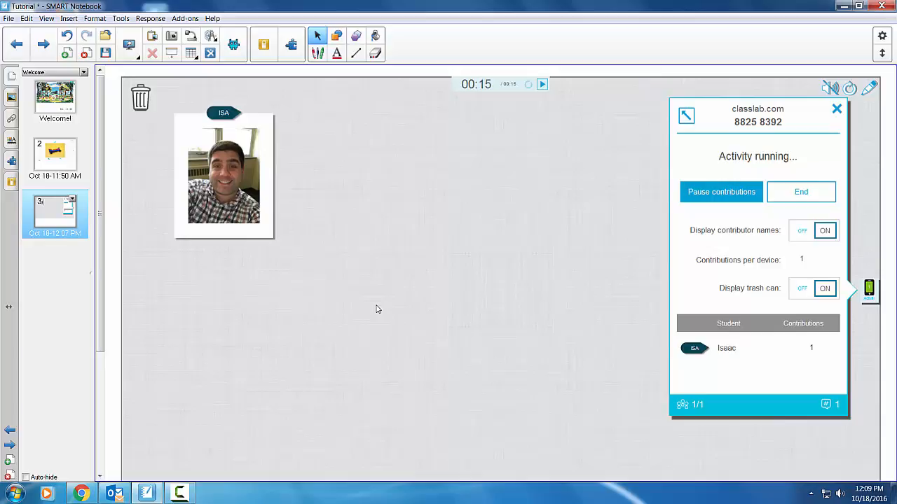
mouse_move(242, 437)
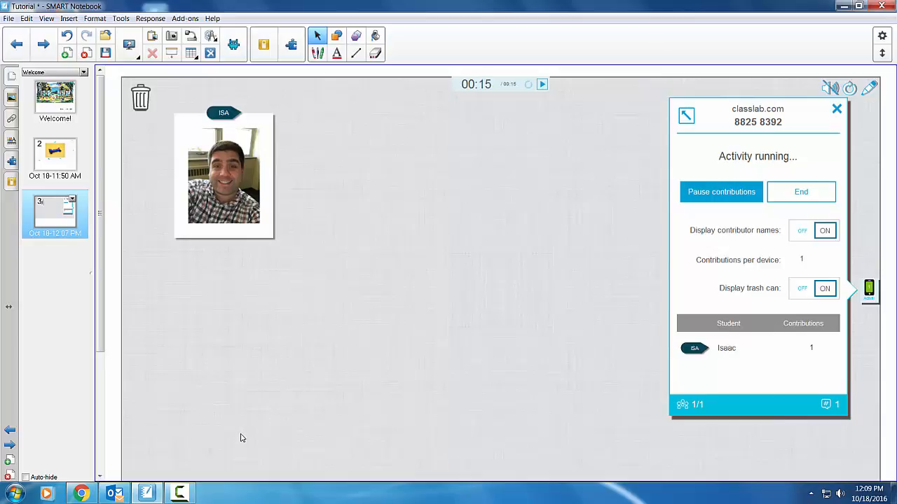
mouse_move(236, 440)
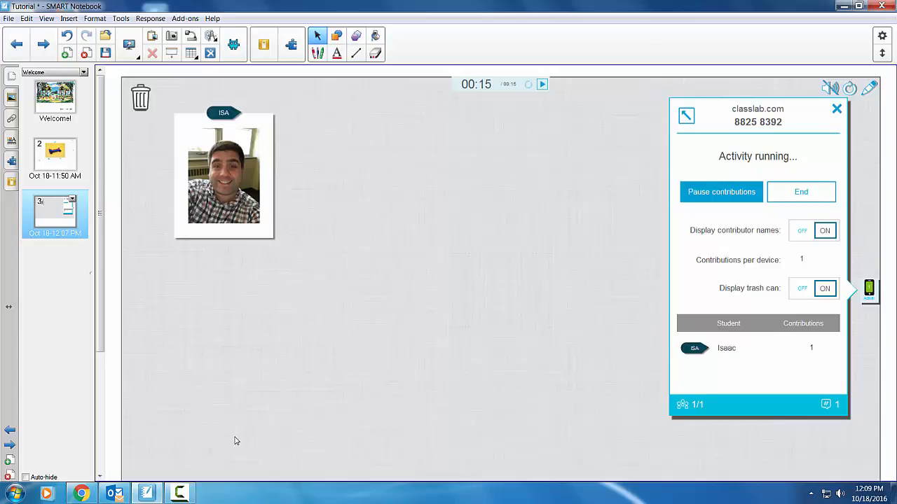